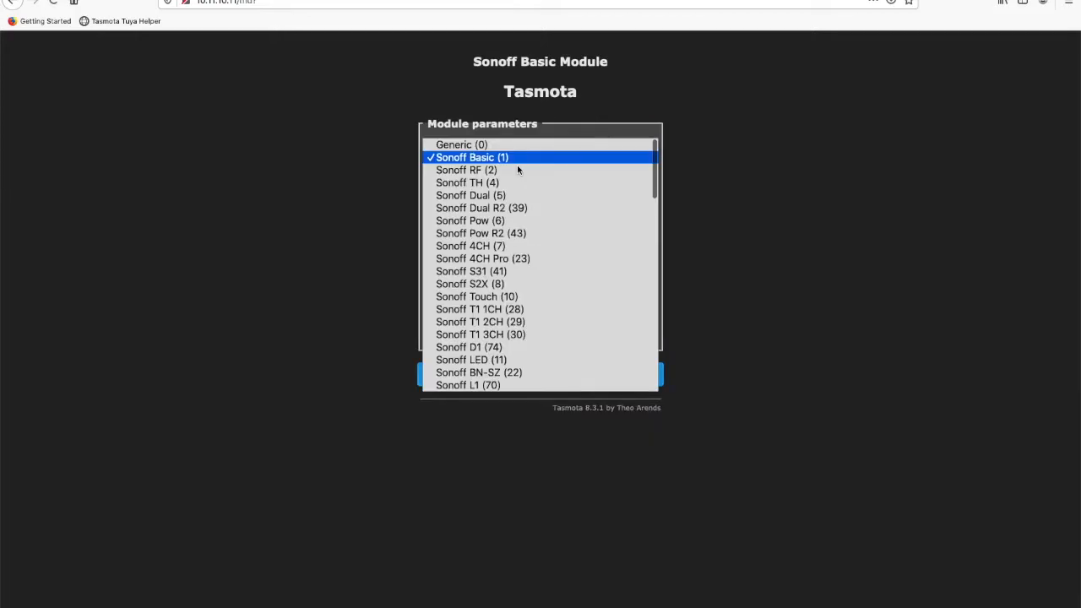
Return to the device's main page after the Tuya MCU module restart.
scroll(down, 3)
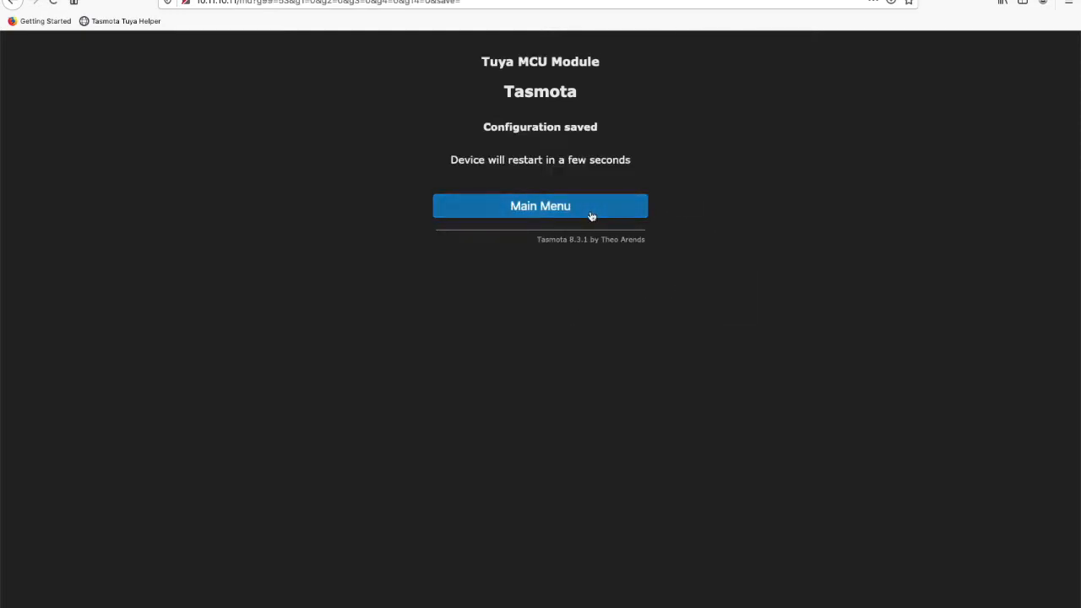
click(540, 206)
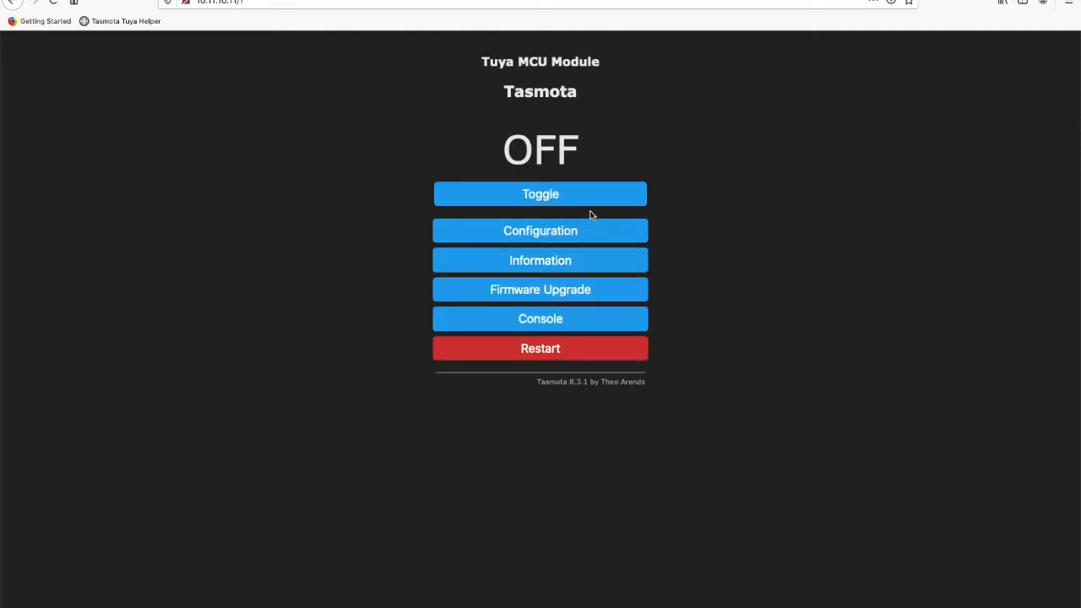
In Tuya Helper, assign Relay 1–4 to dpIds 1–4 and send the TuyaMCU mapping command.
click(540, 318)
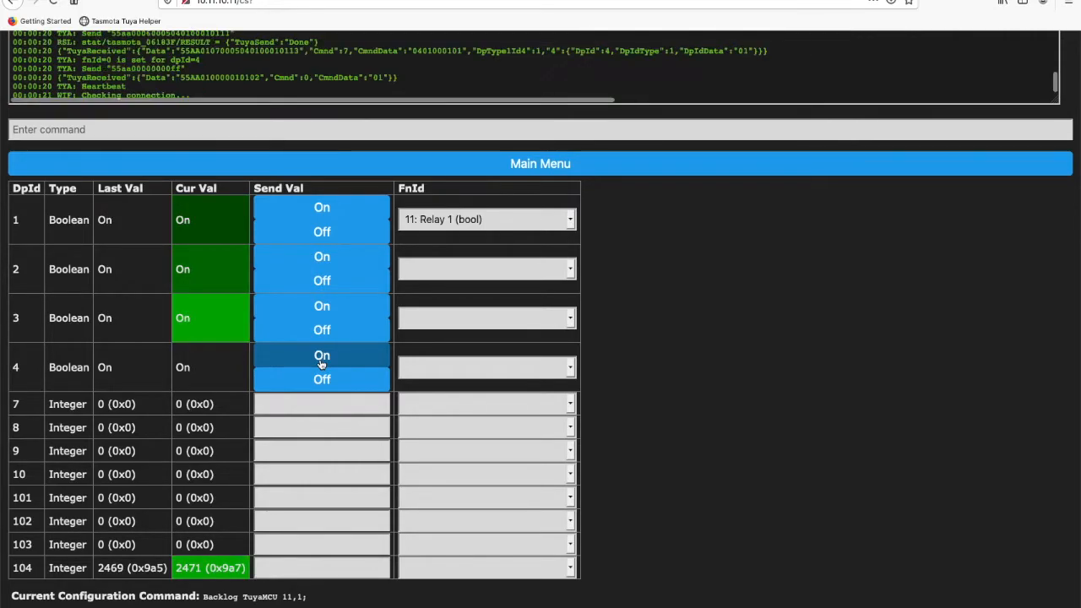
click(486, 269)
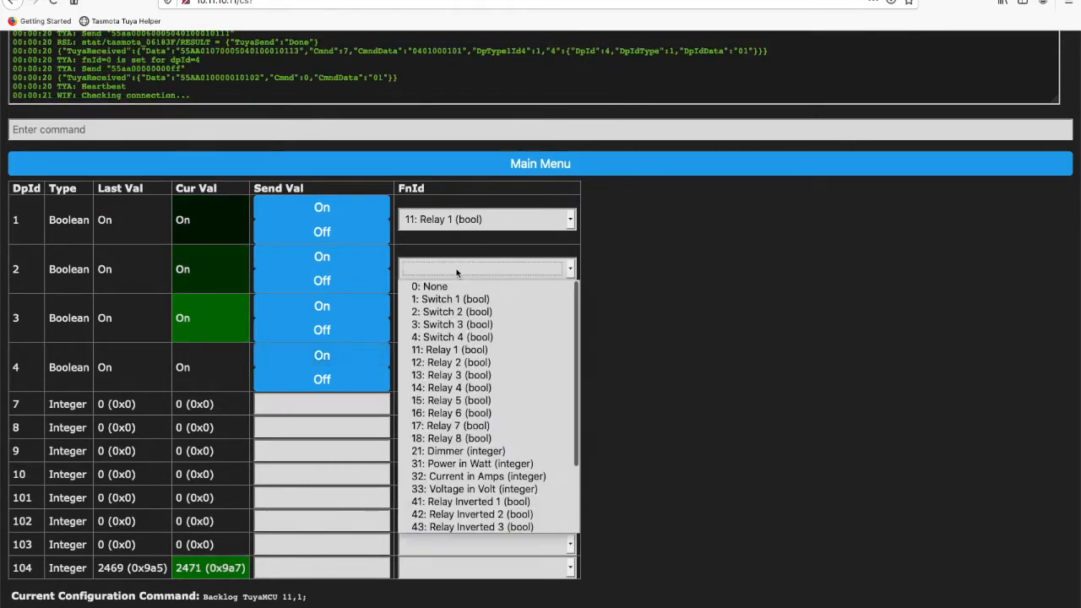
click(449, 361)
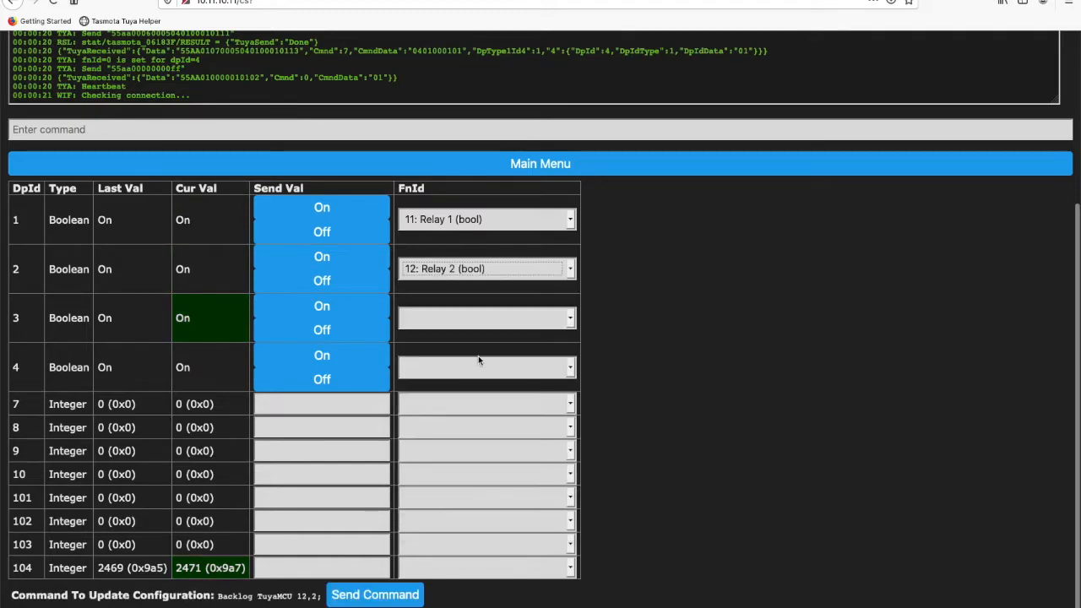
click(486, 318)
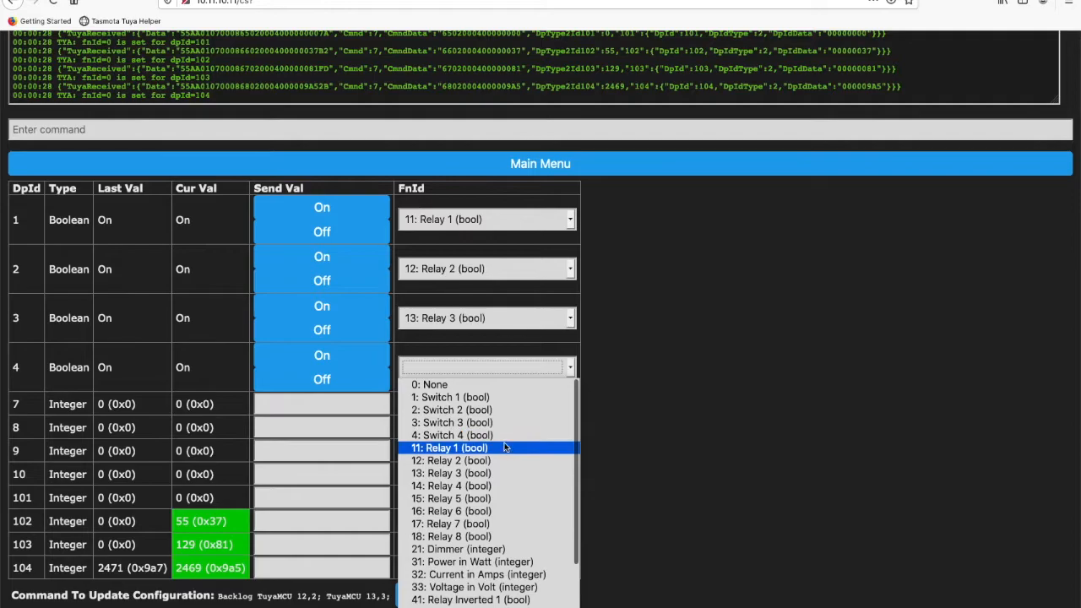
click(449, 486)
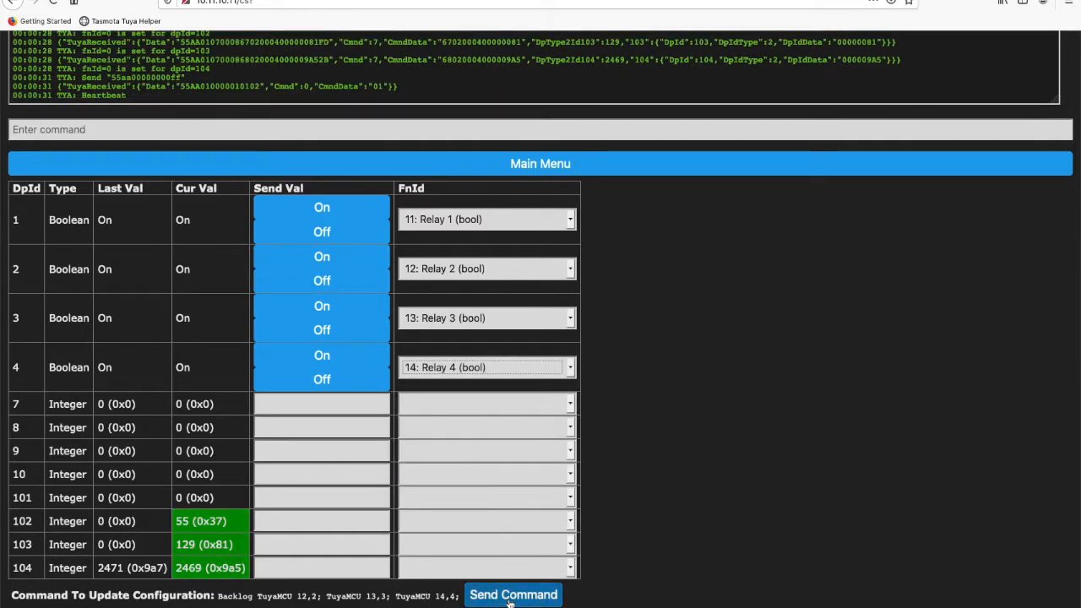
click(514, 594)
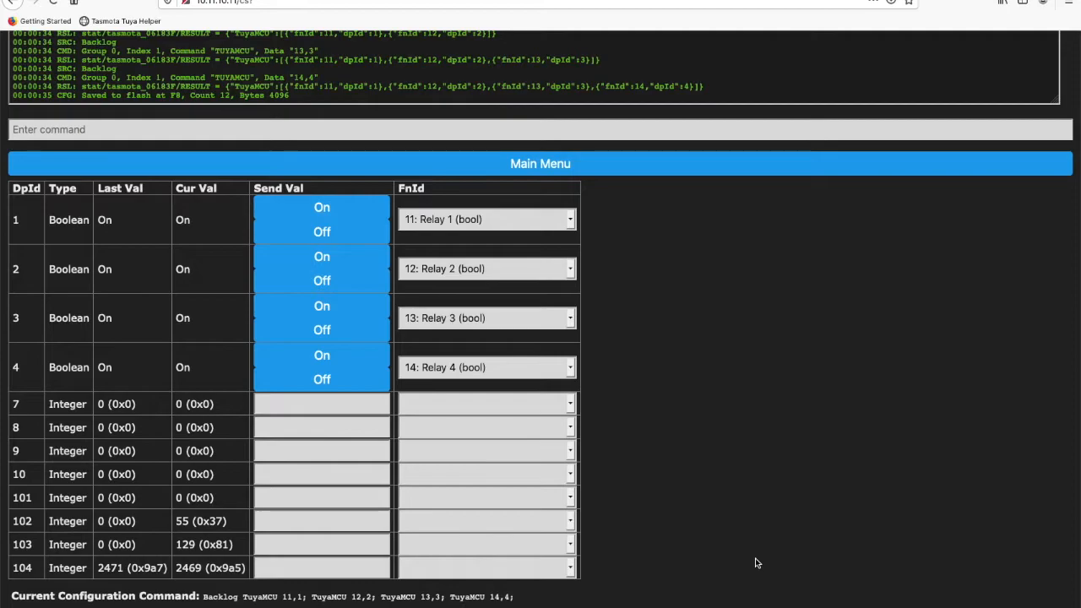
Switch dpIds 2 and 1 off from the helper and go back to the main page.
click(321, 281)
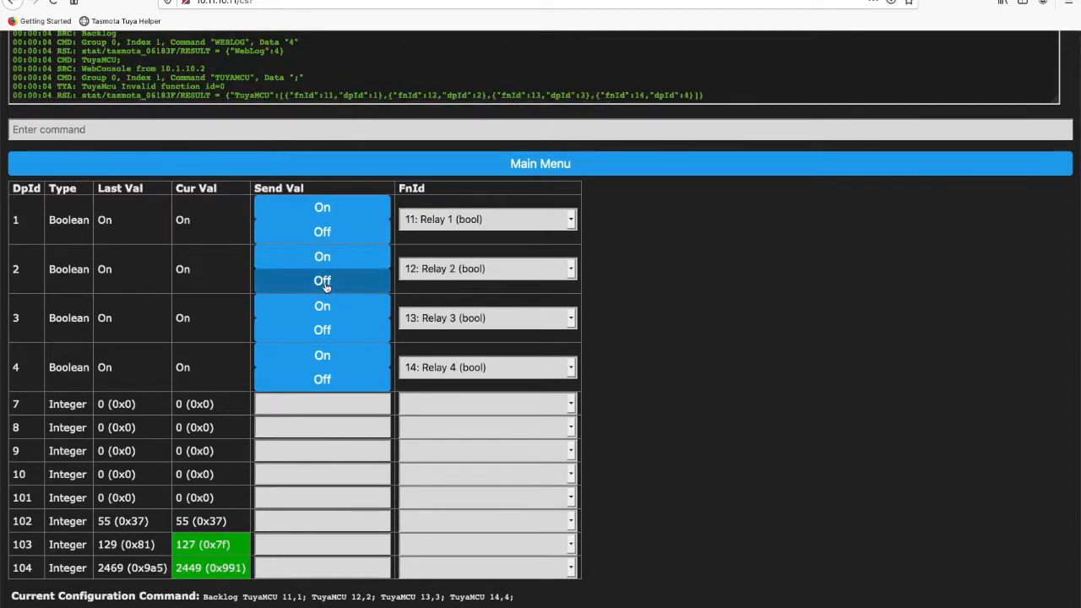
click(321, 280)
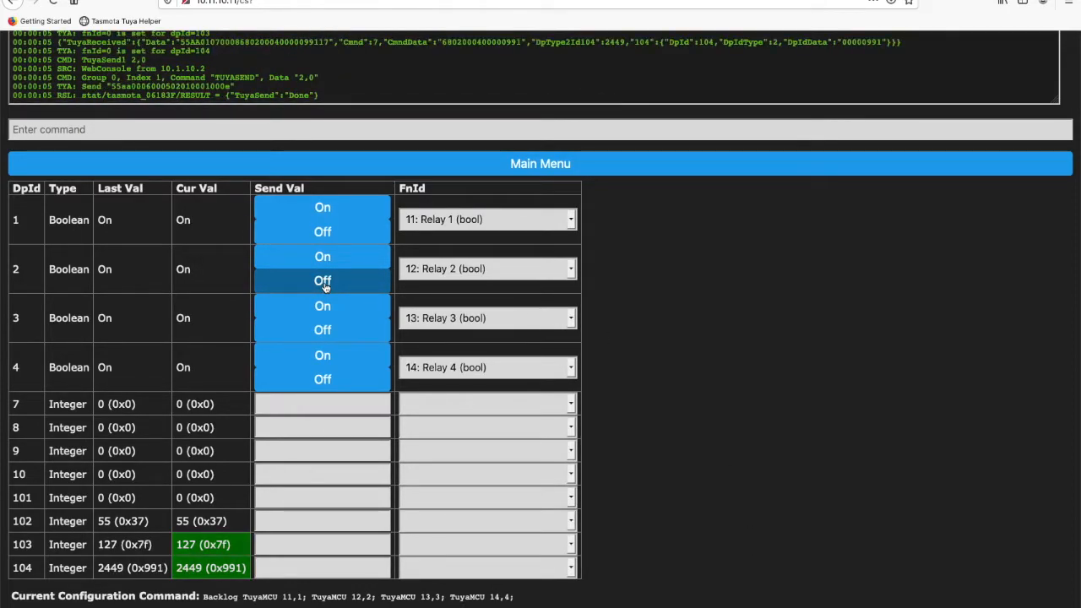
click(321, 280)
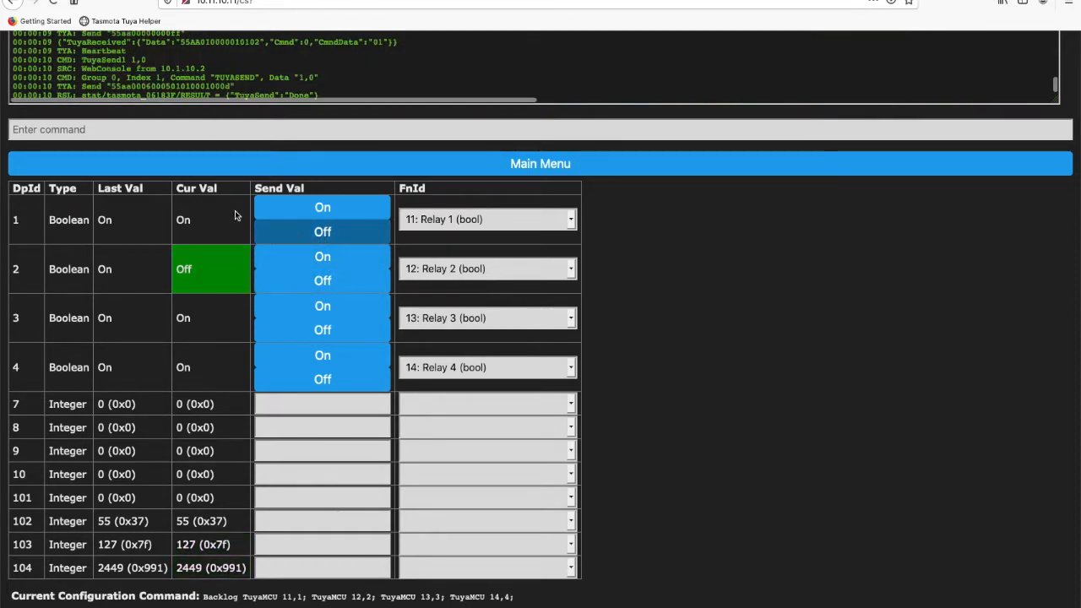
click(321, 231)
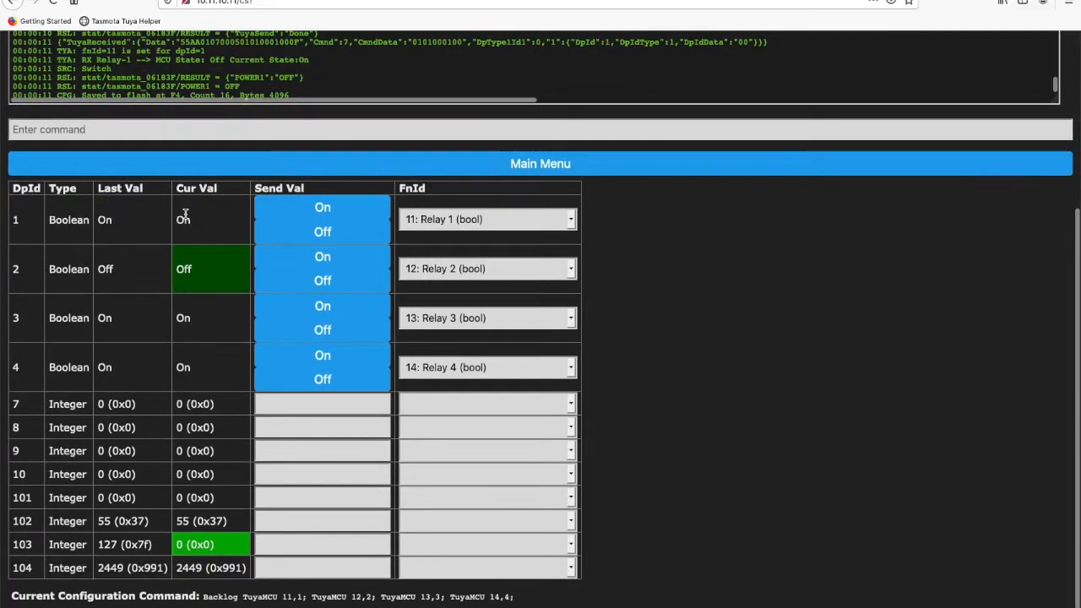
click(540, 162)
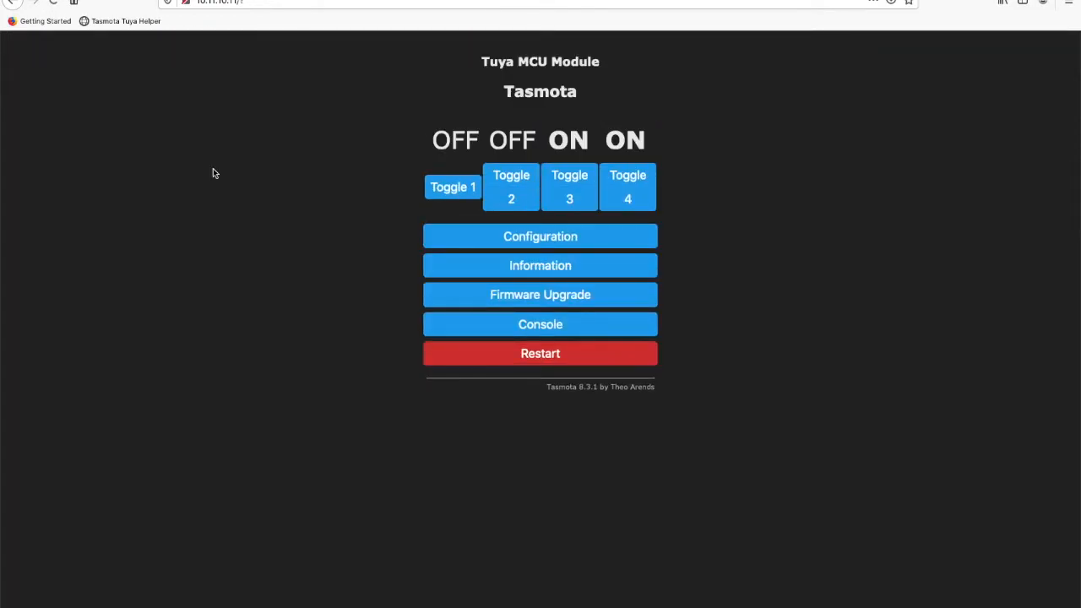
Toggle relays 2 and 1 back on from the main page, then return to the Tuya helper.
click(510, 186)
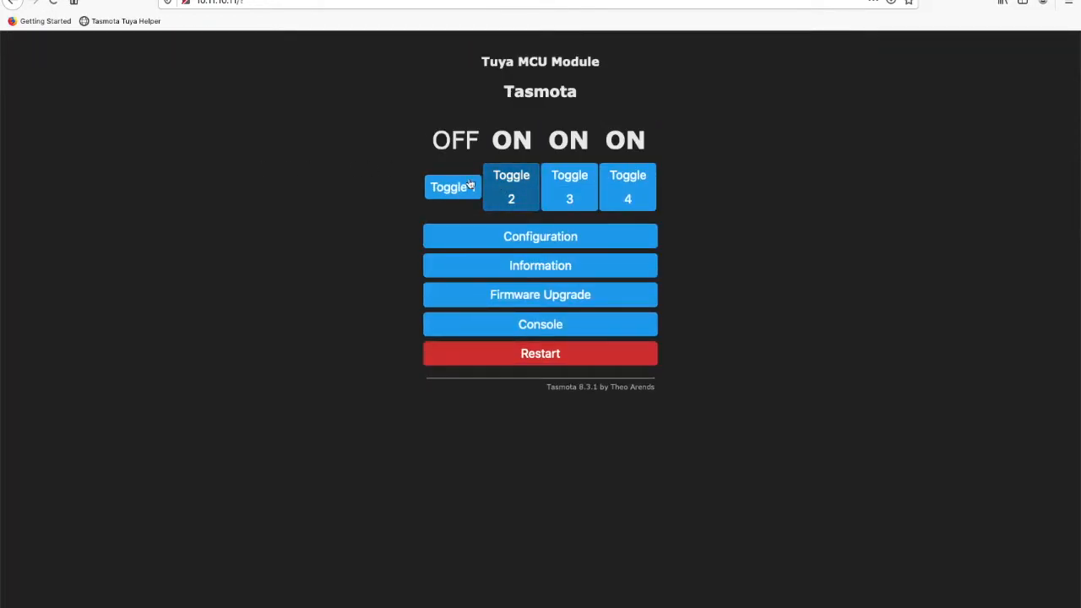
click(569, 185)
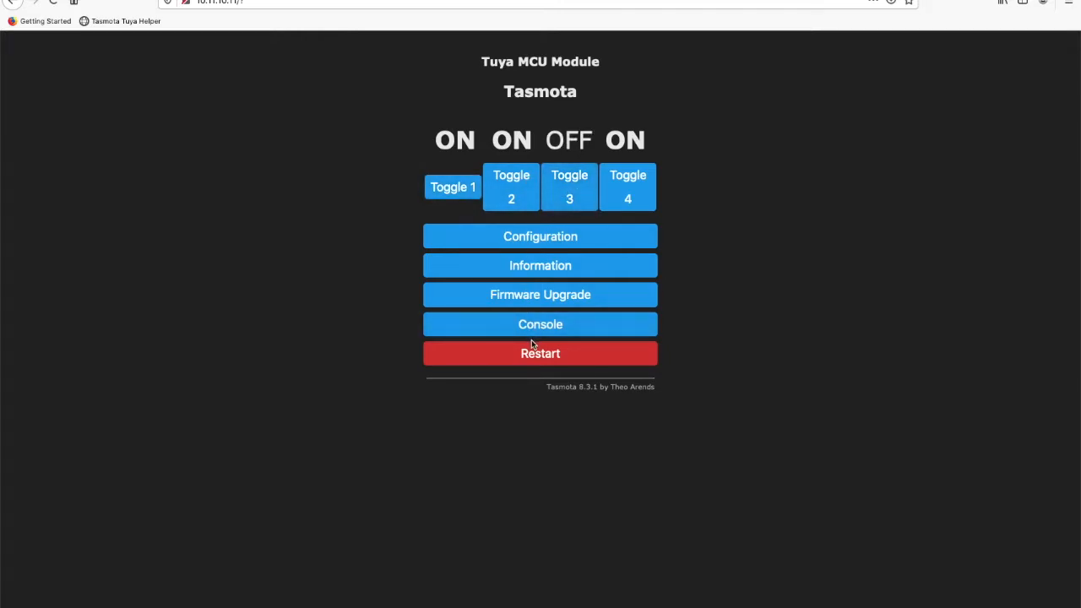
click(540, 324)
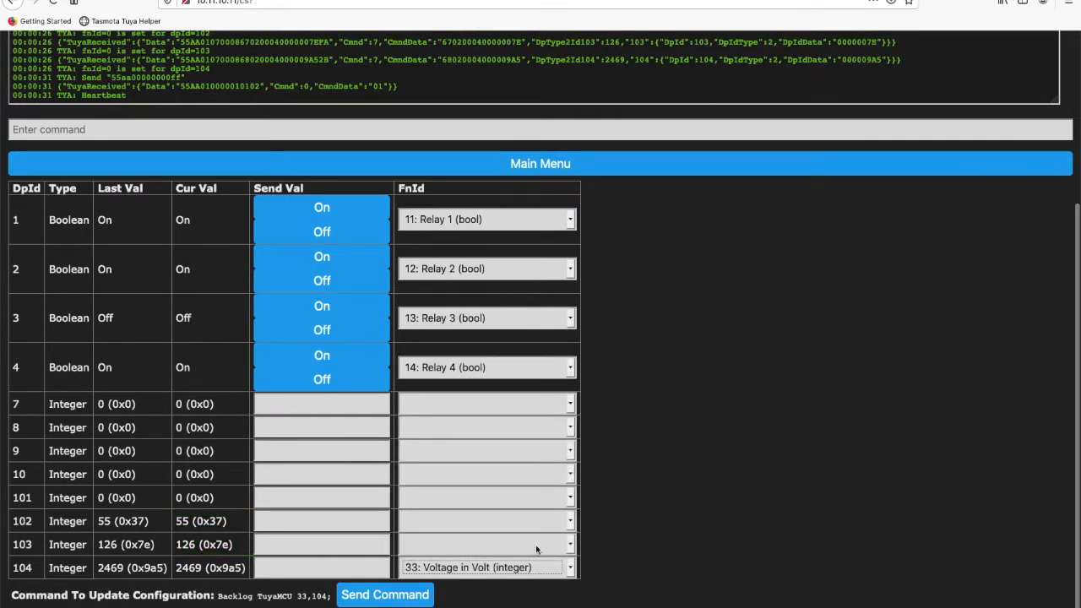
Assign dpId 104 Voltage, 103 Power and 102 Current and send the mapping command.
click(486, 268)
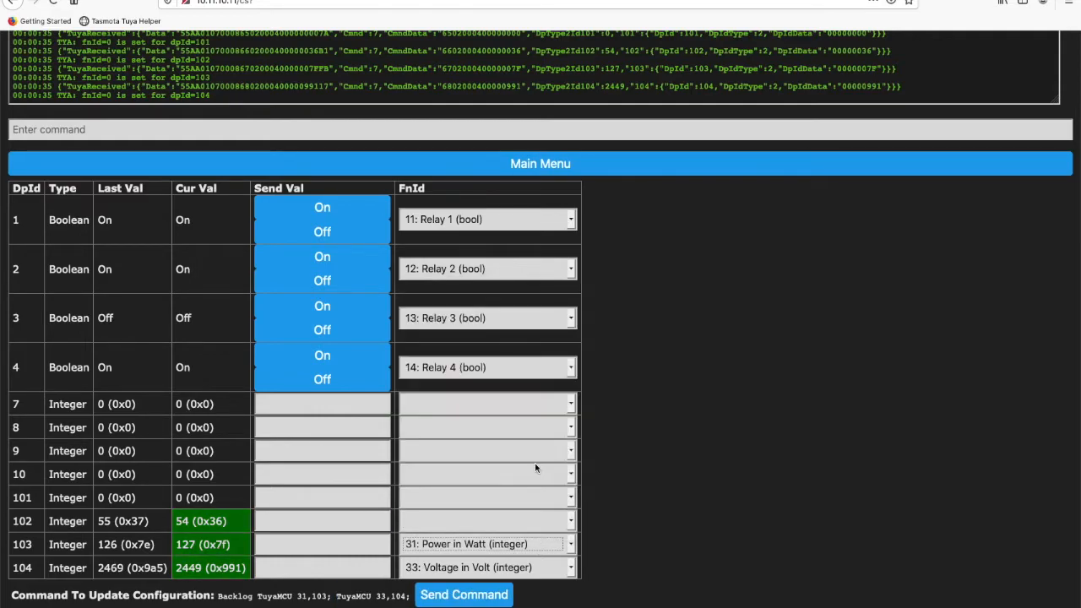
click(487, 520)
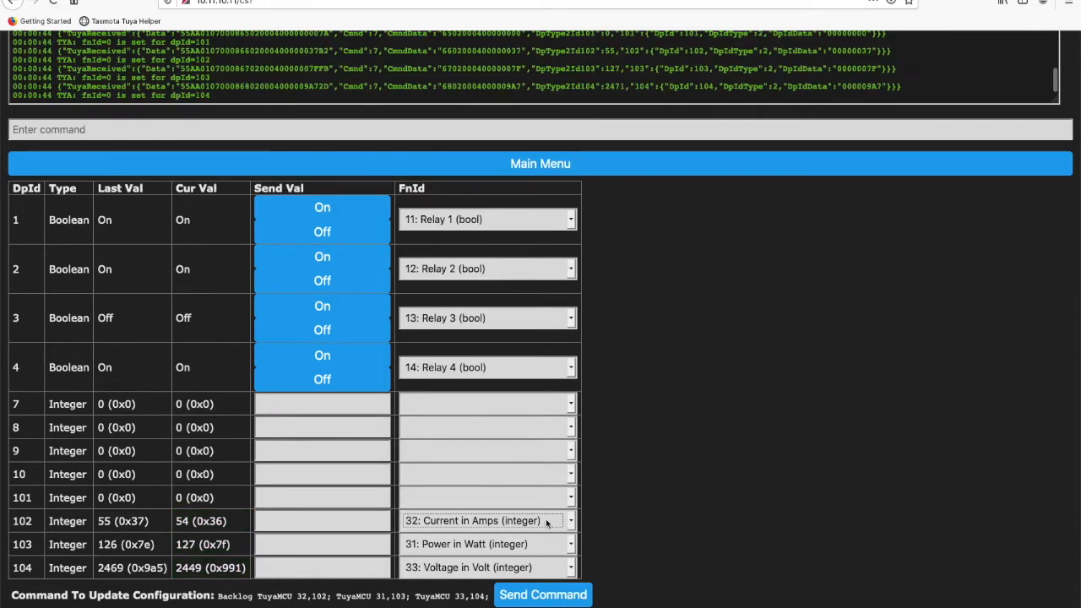
click(543, 595)
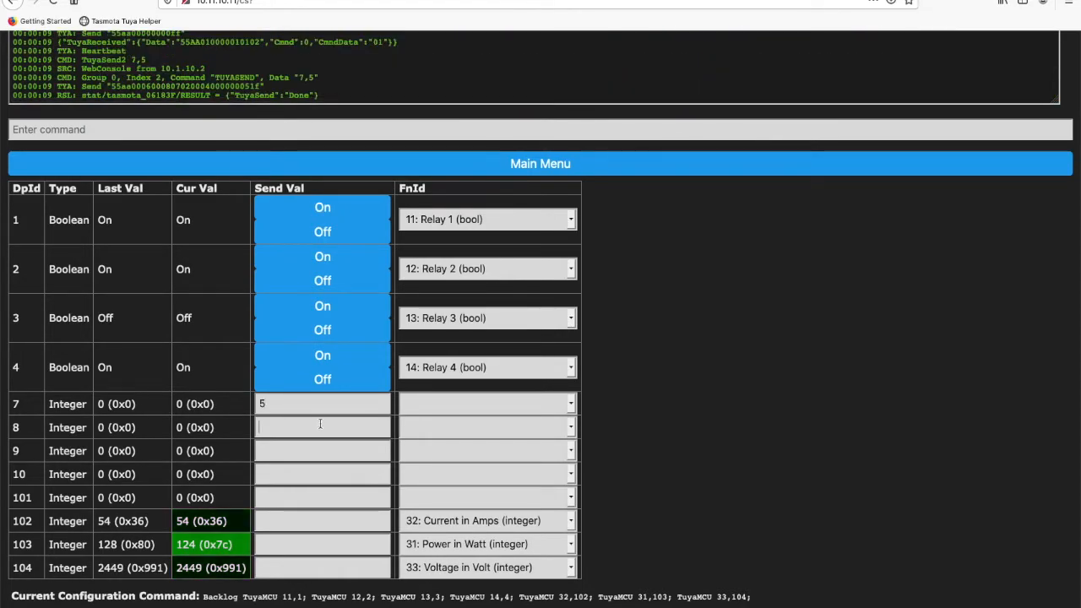
Send test value 5 to the unassigned integer dpIds and return to the main page.
text(5)
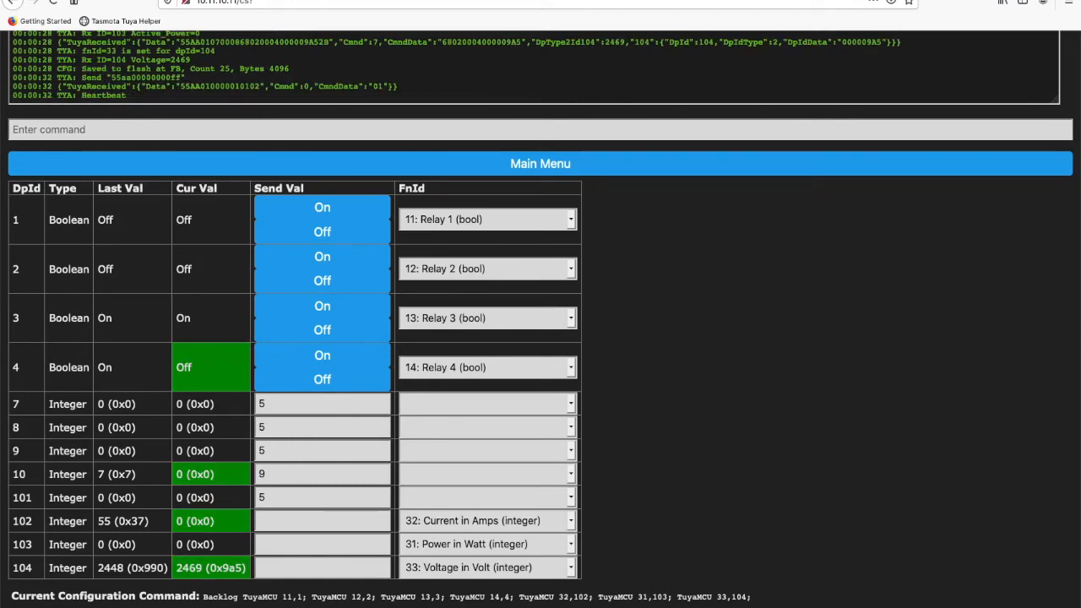
click(540, 162)
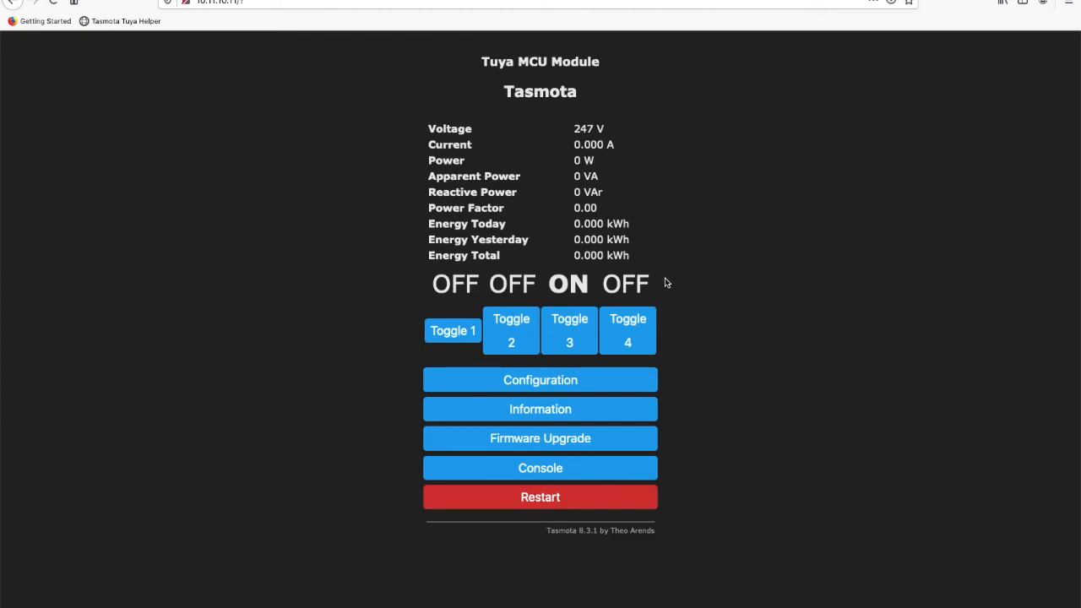
With voltage, current and power readings shown, switch relay 1 on.
click(452, 330)
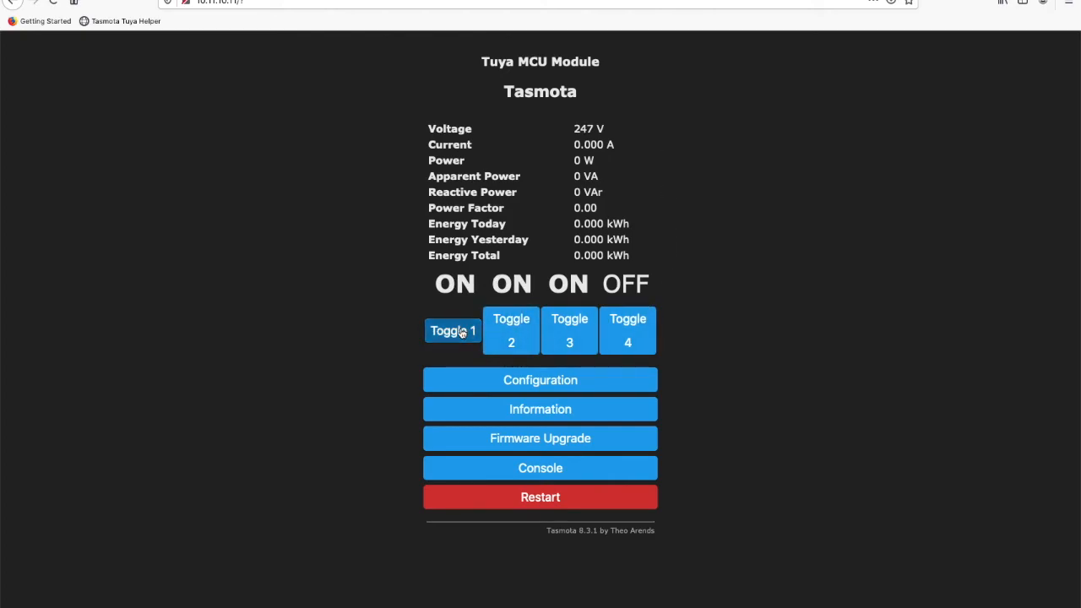